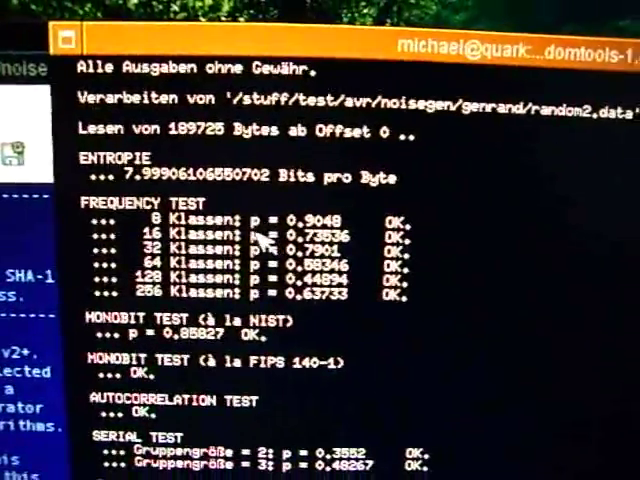
pyautogui.scroll(-3)
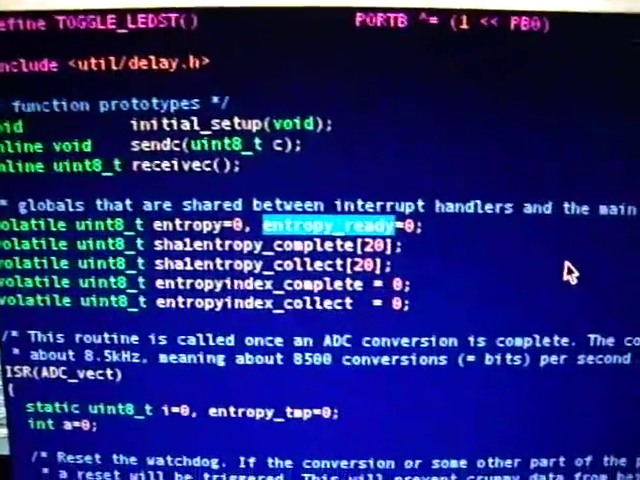
pyautogui.scroll(-3)
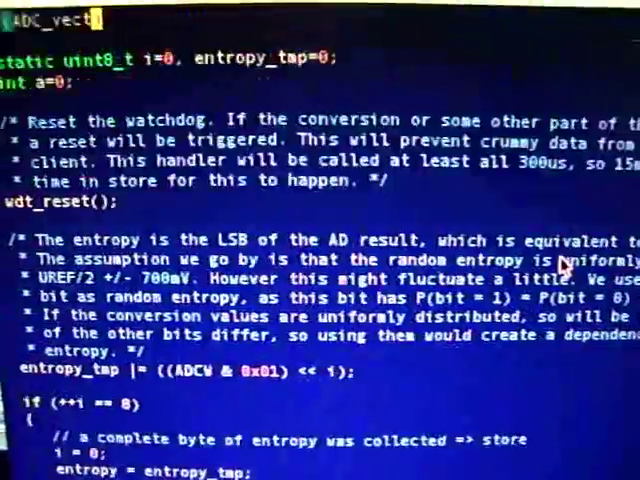